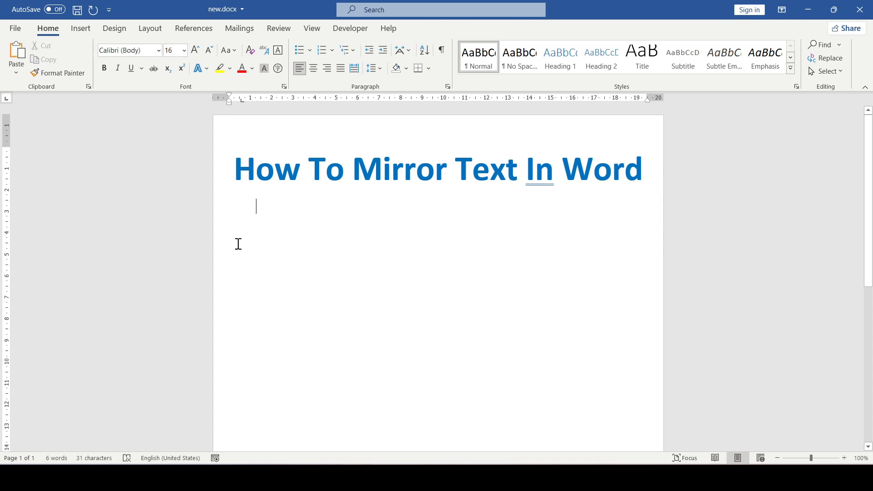
mouse_move(730, 259)
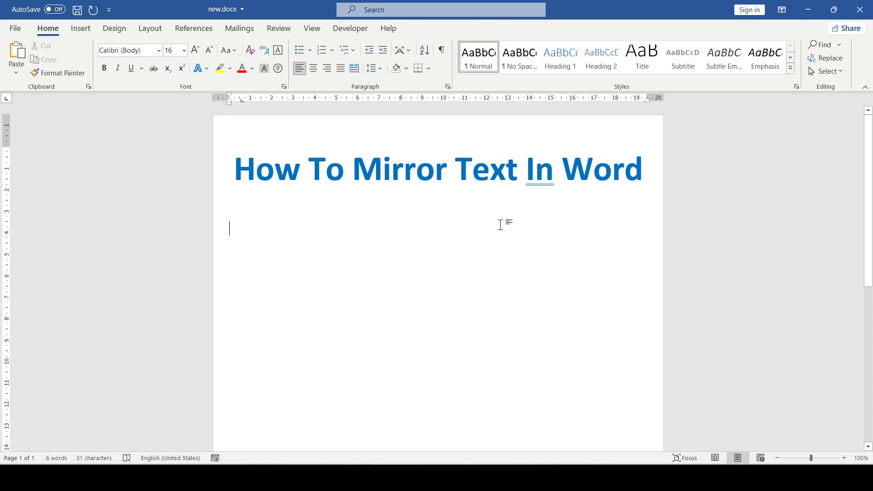
mouse_move(399, 194)
type("Some text")
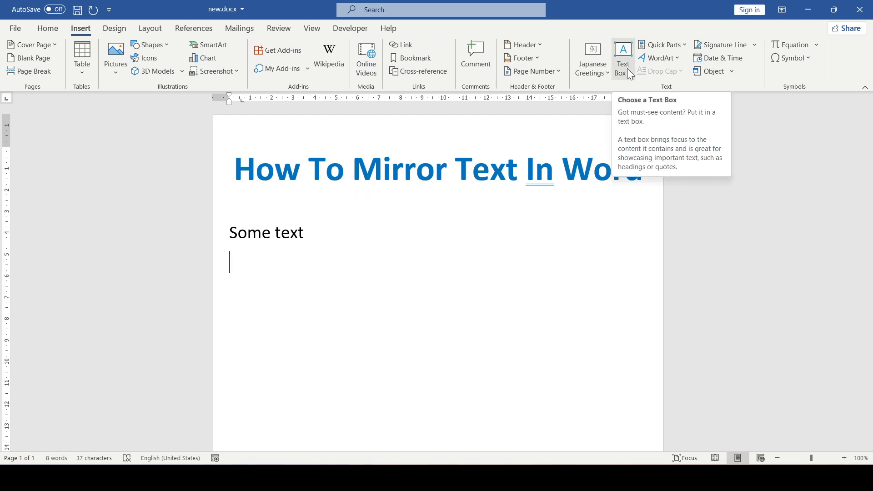
- Choose Draw Horizontal Text Box from the Insert ribbon's Text Box gallery
left_click(622, 58)
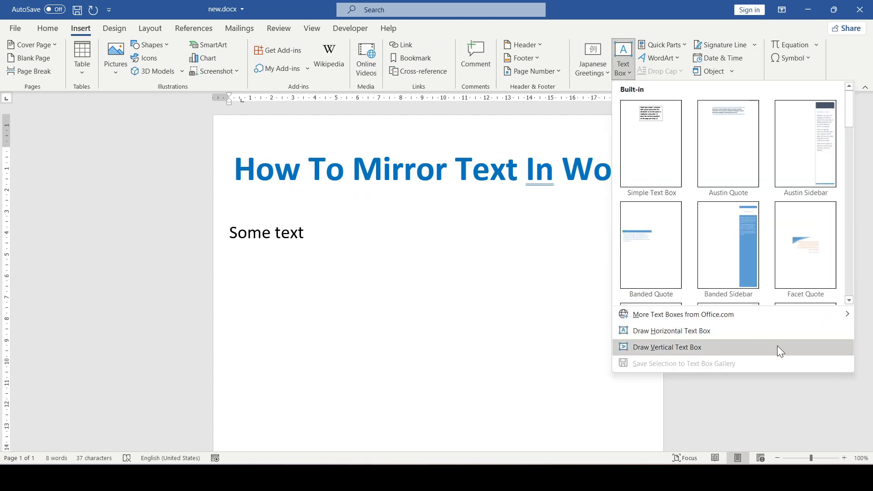
mouse_move(671, 331)
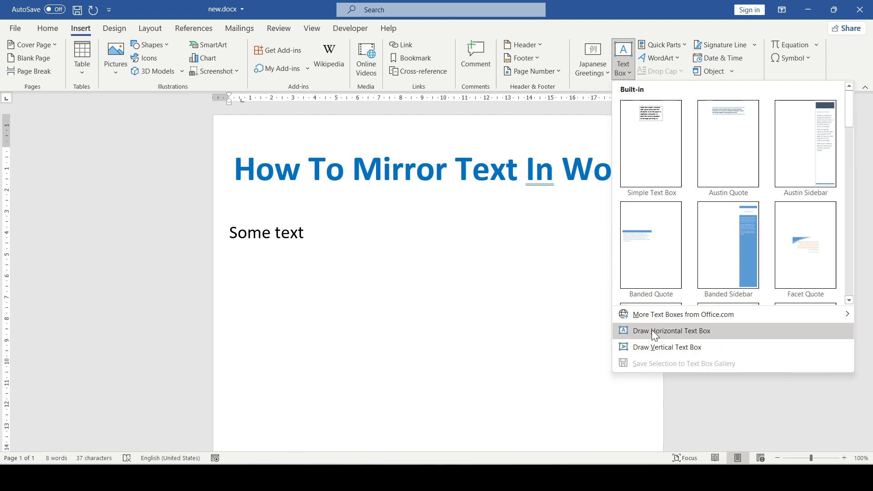
mouse_move(646, 346)
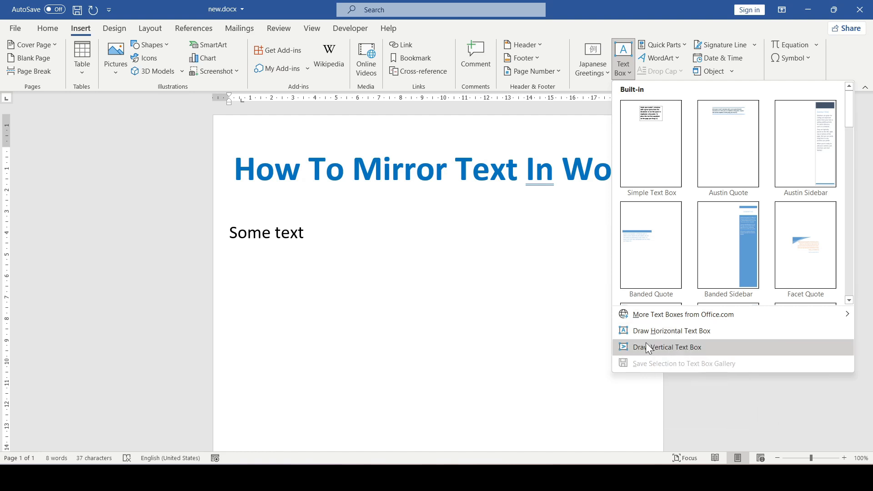
mouse_move(671, 331)
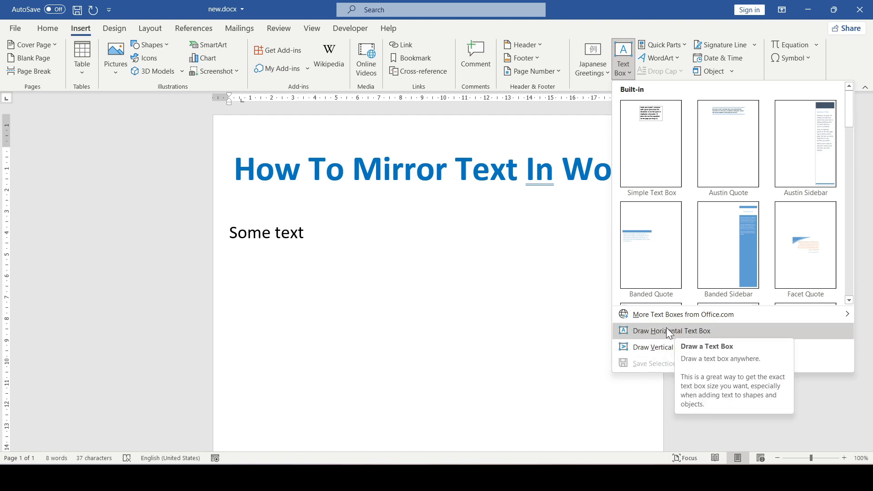
left_click(671, 331)
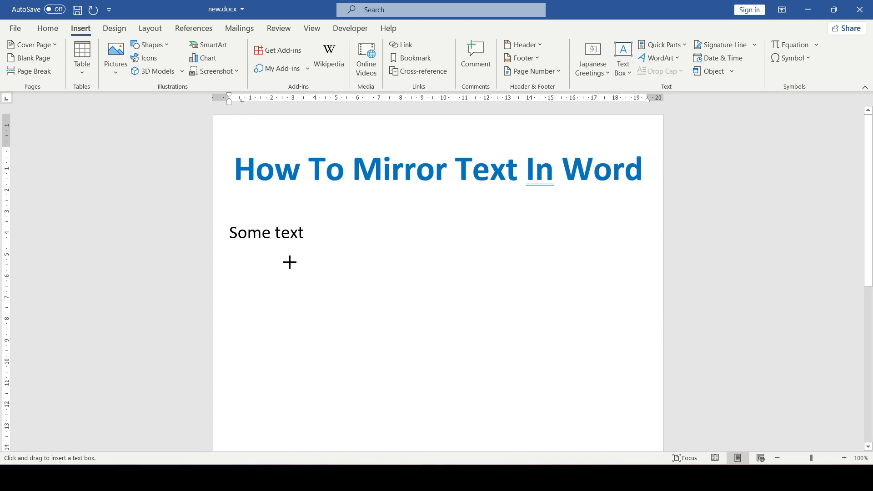
- Draw a text box below the 'Some text' line and enter the placeholder 'abc' in it
left_click_drag(290, 262, 506, 328)
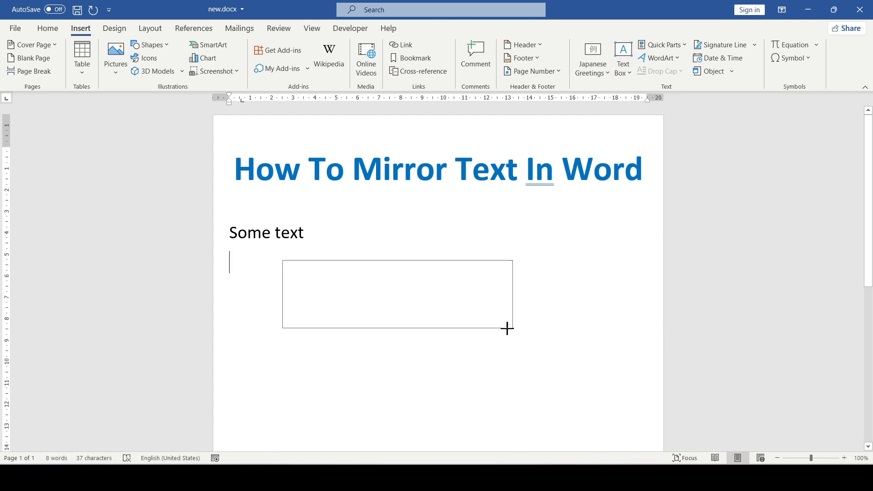
left_click_drag(282, 262, 506, 327)
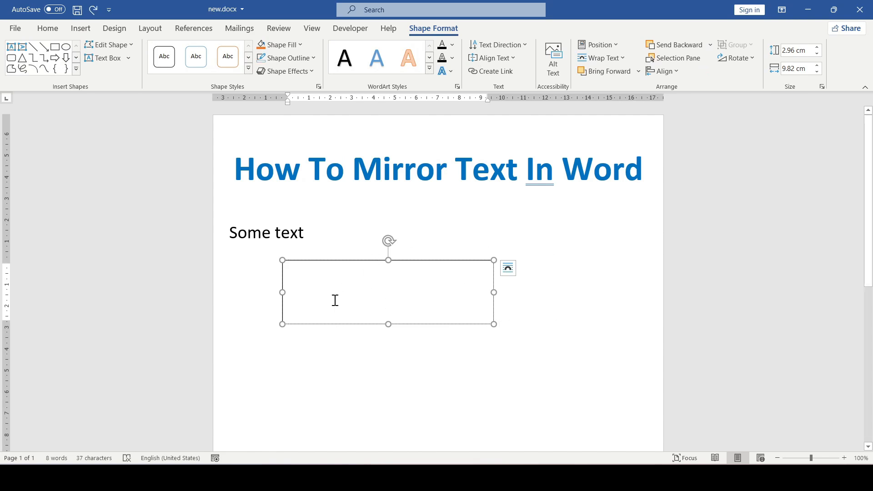
type("a")
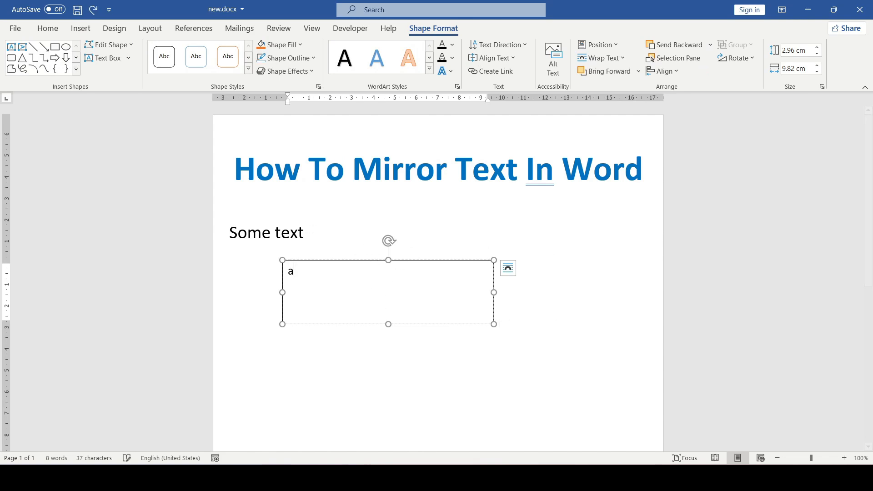
type("bc")
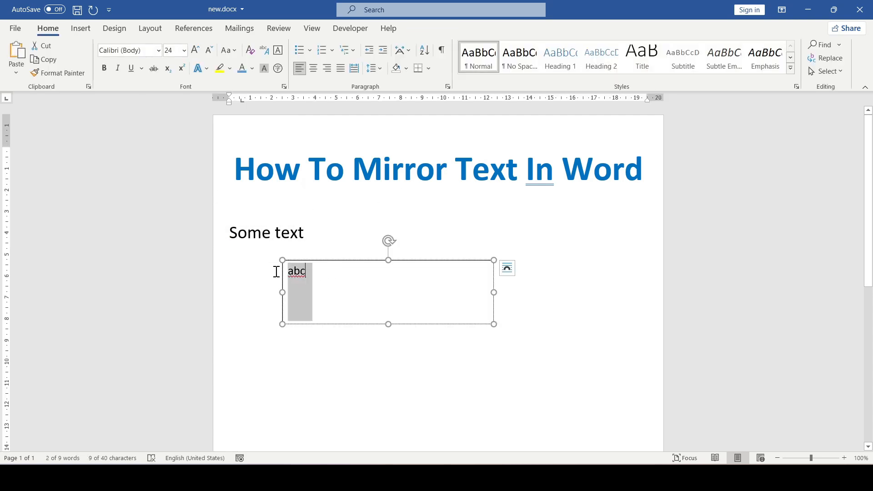
- Replace 'abc' with 'Some text' in size 28 bold blue and centre the box on the page
type("Some text")
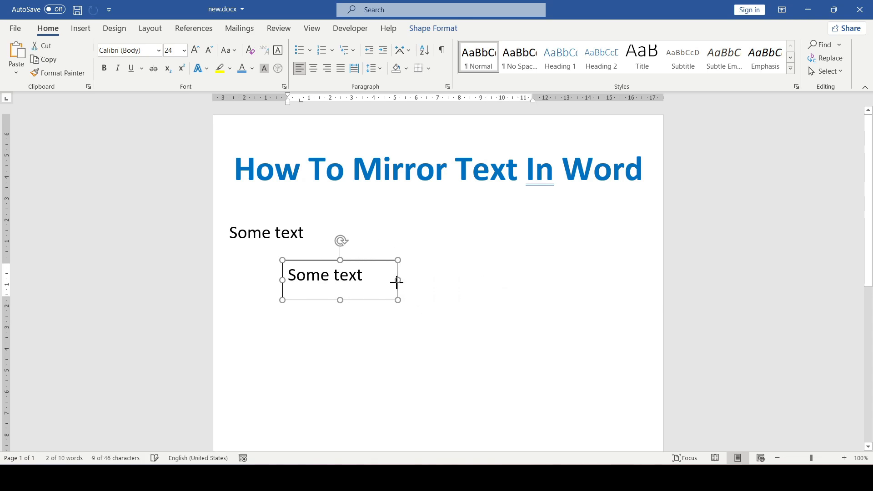
left_click_drag(324, 275, 425, 295)
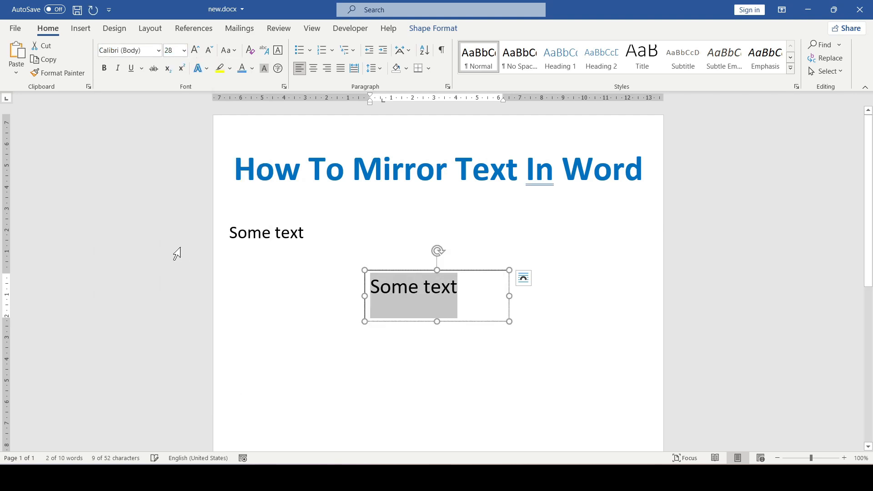
left_click(252, 68)
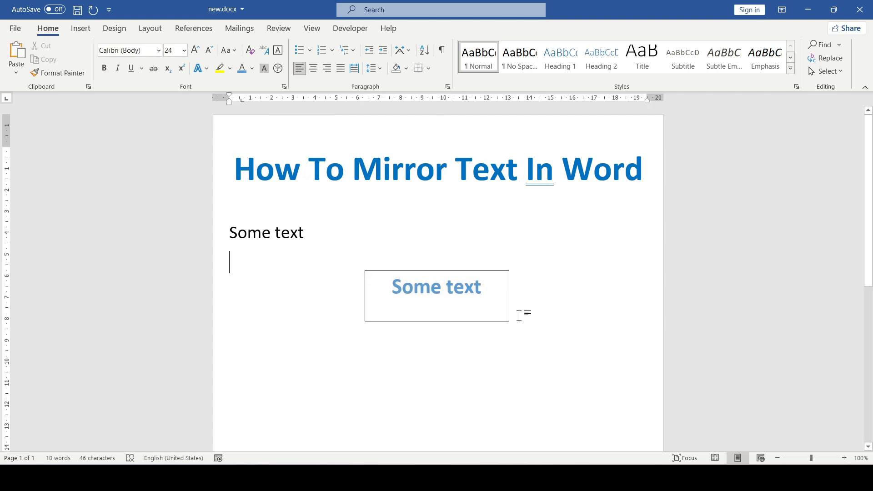
- Set the 'Some text' box's Shape Outline to No Outline so it appears borderless
left_click(436, 287)
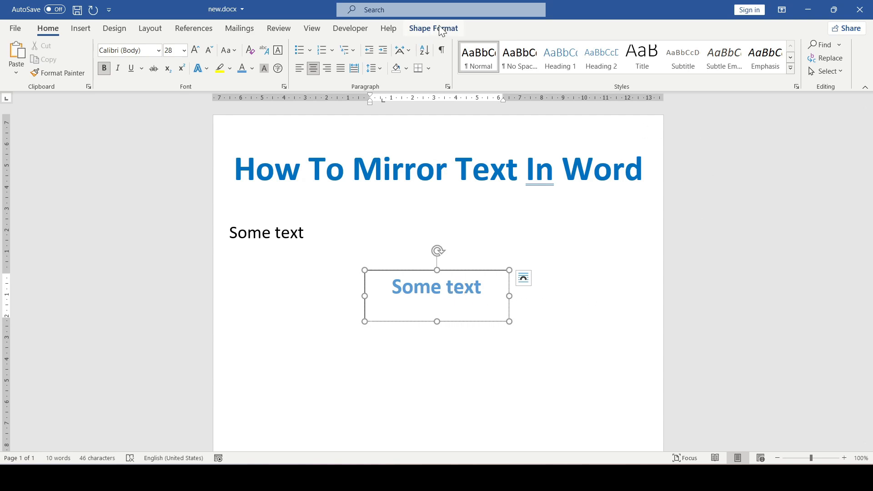
left_click(434, 28)
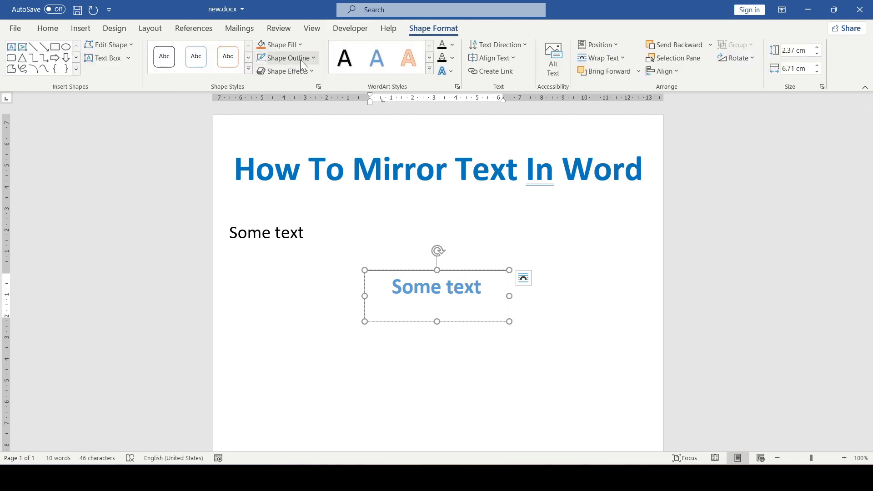
left_click(284, 58)
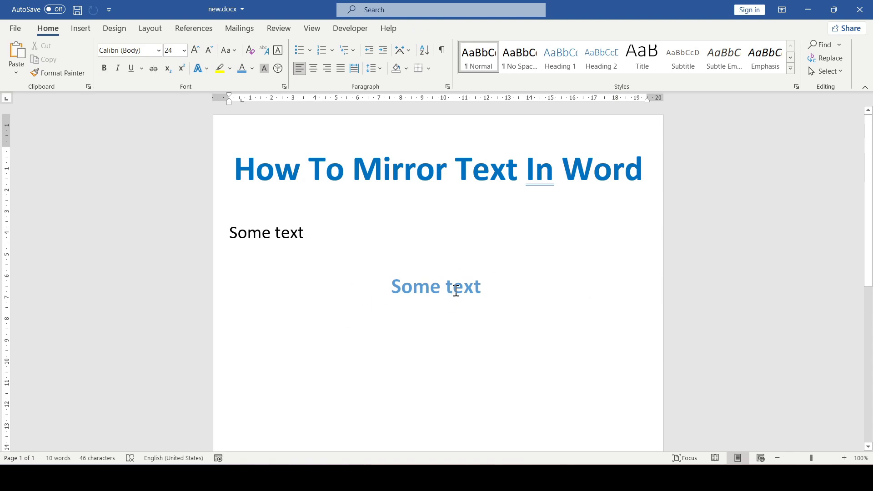
- Show the Format Shape pane's Effects section with 3-D Rotation expanded for the box
right_click(436, 287)
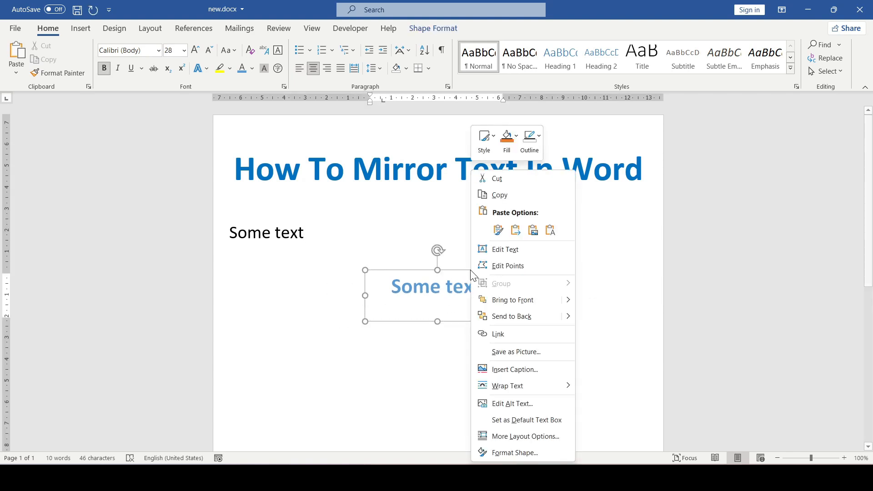
left_click(515, 452)
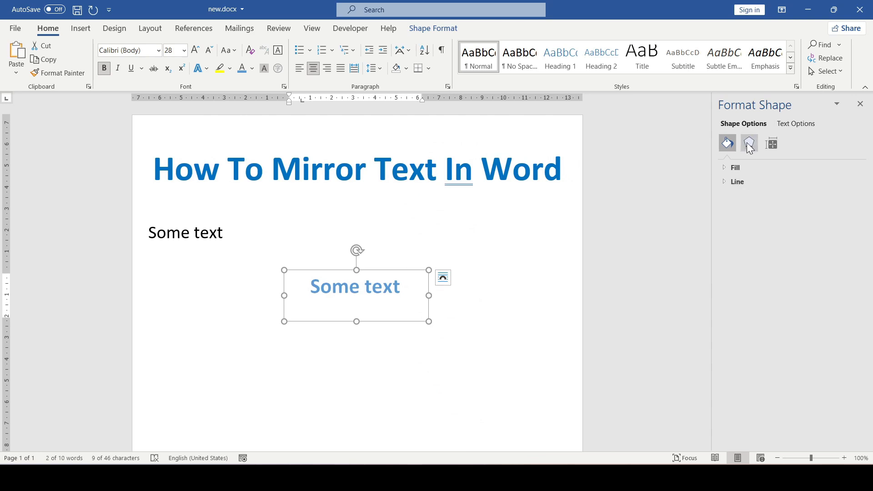
left_click(749, 143)
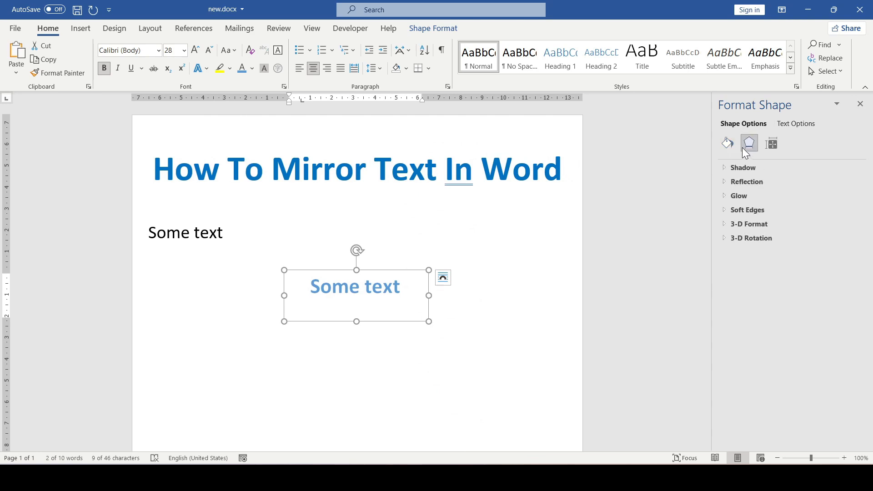
left_click(751, 238)
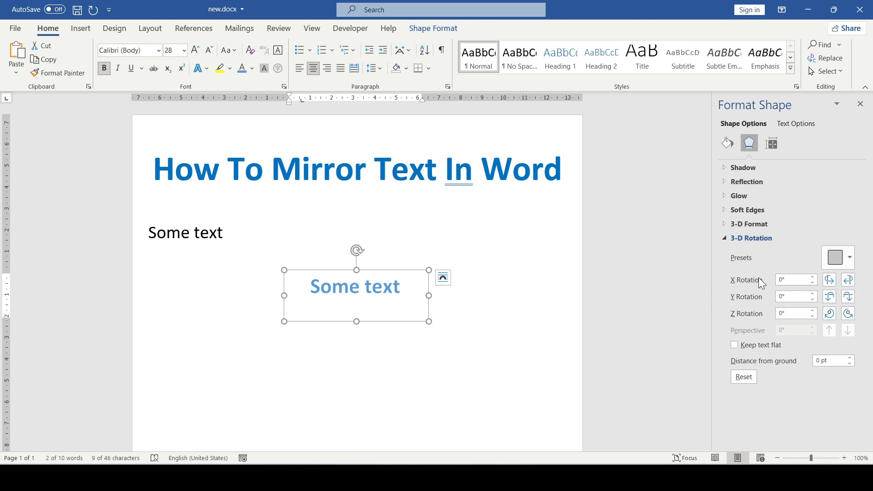
- Set the box's 3-D X Rotation to 180° so 'Some text' appears mirrored
left_click(848, 279)
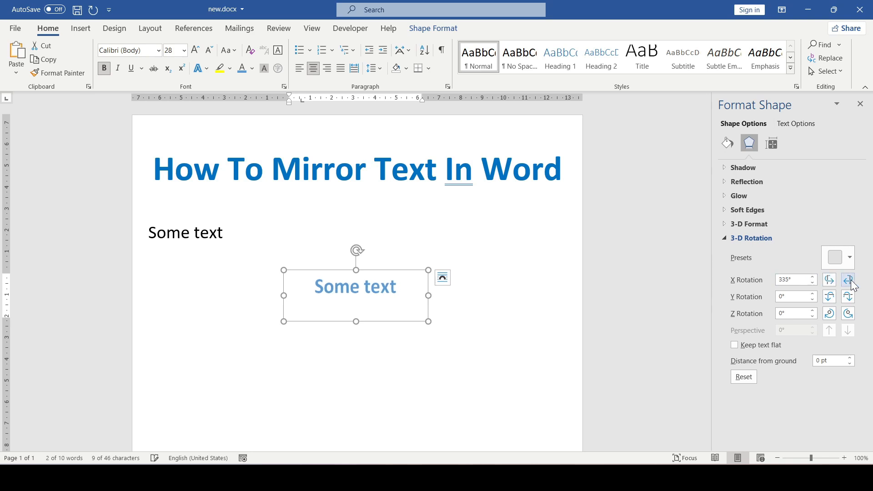
left_click(828, 279)
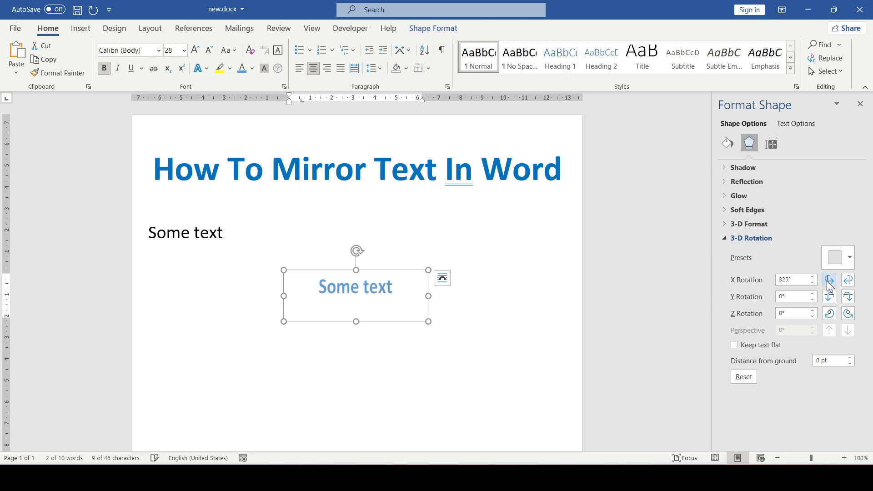
left_click(829, 279)
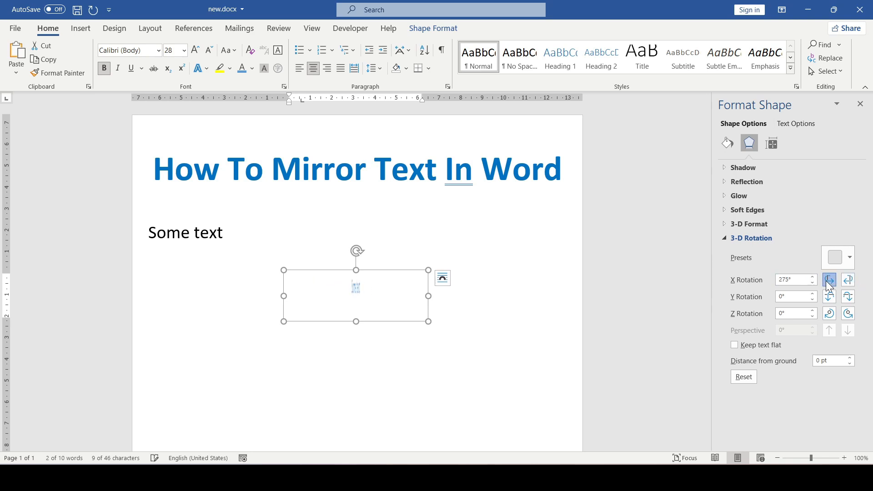
left_click(829, 280)
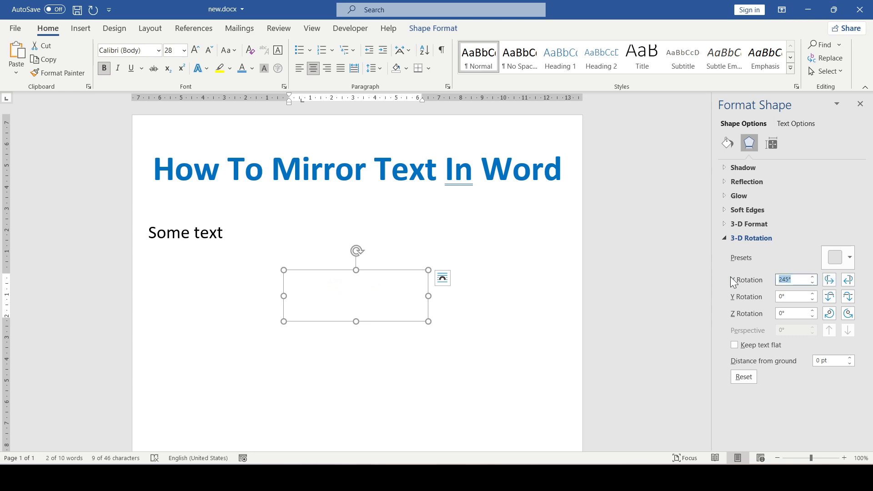
type("180")
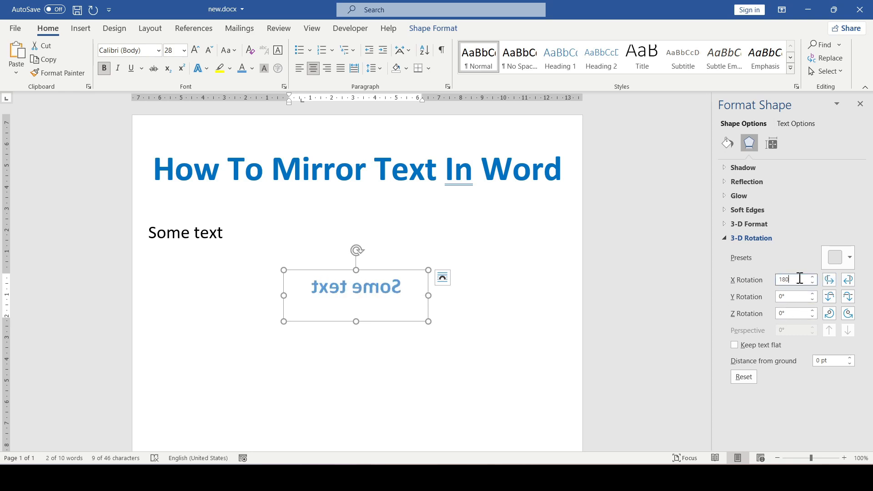
left_click(812, 283)
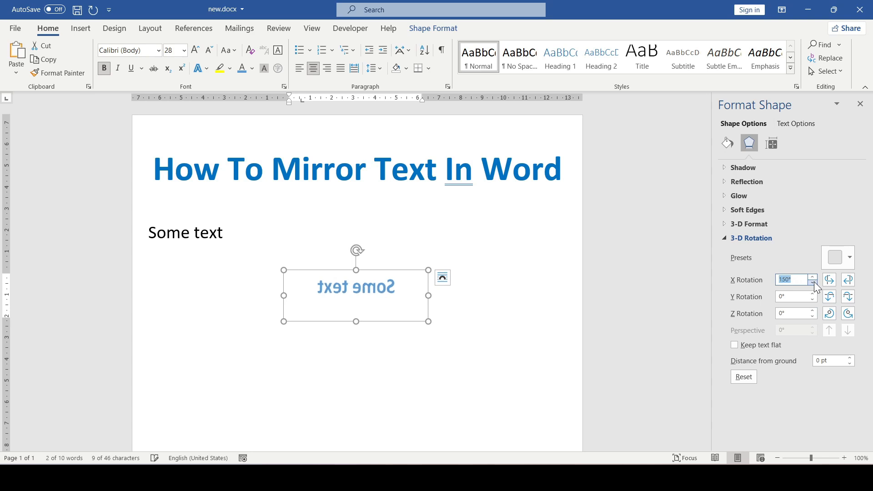